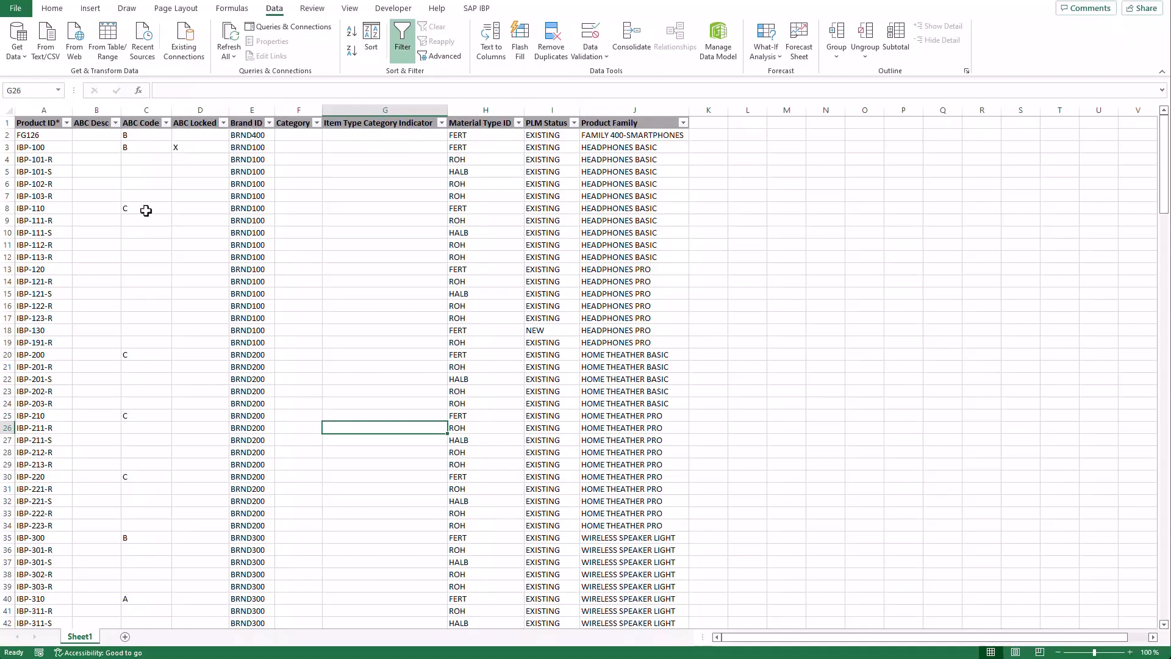
- Mark IBP-310 and IBP-312-R with X in the ABC Locked column (column D)
scroll("down", 3)
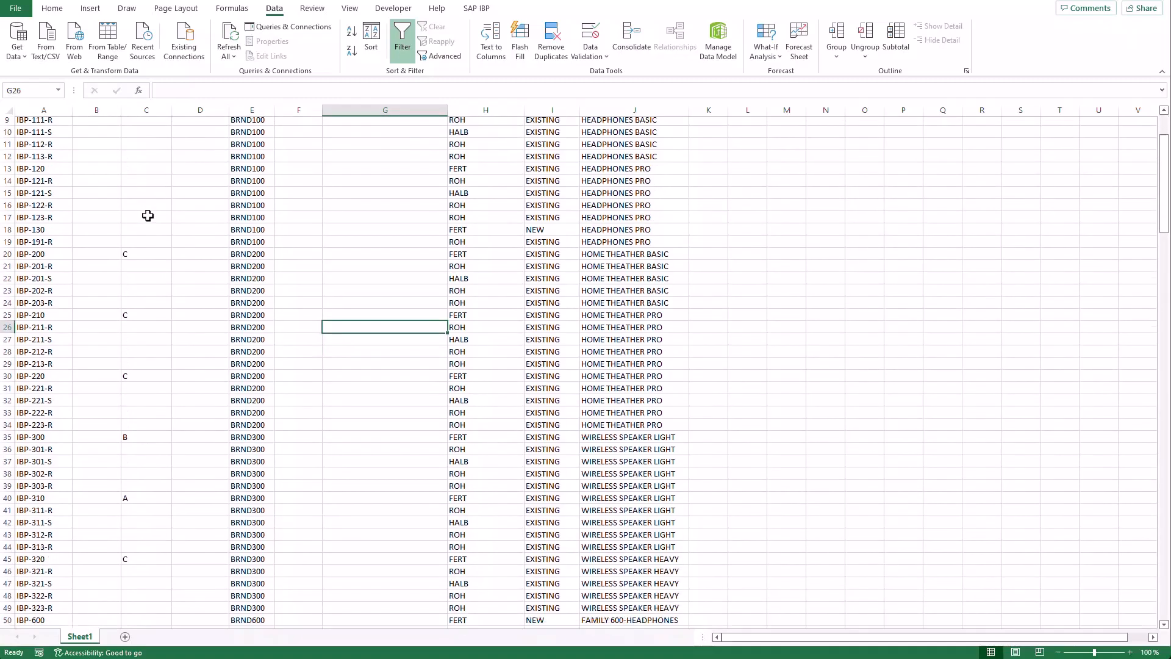
type("X")
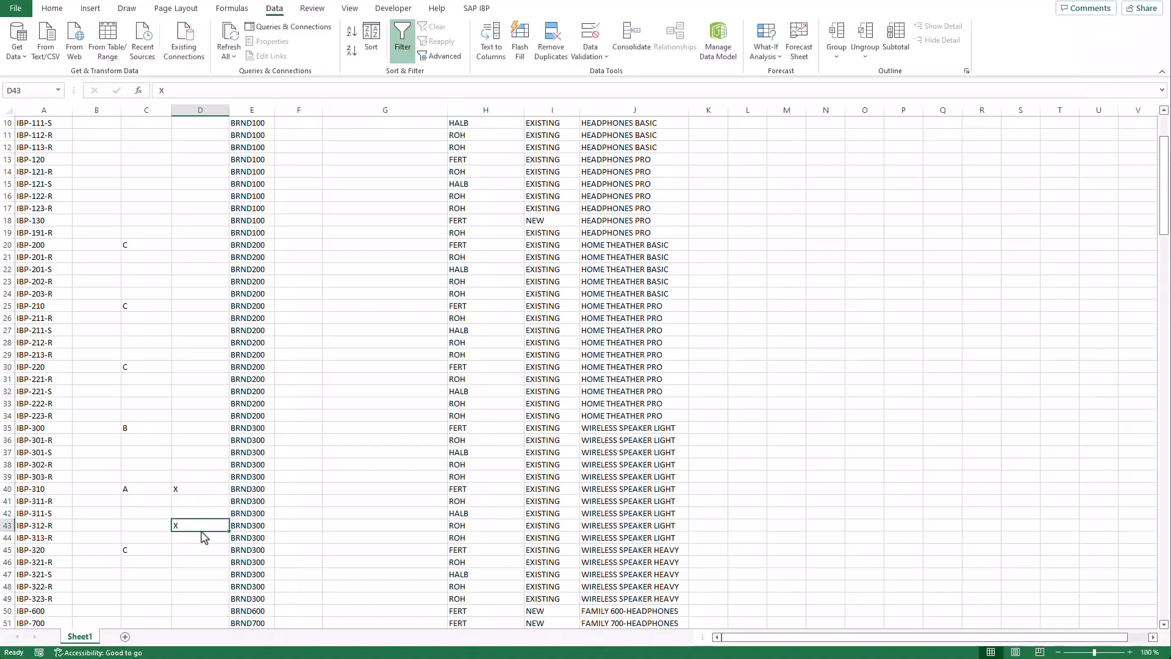
left_click(200, 488)
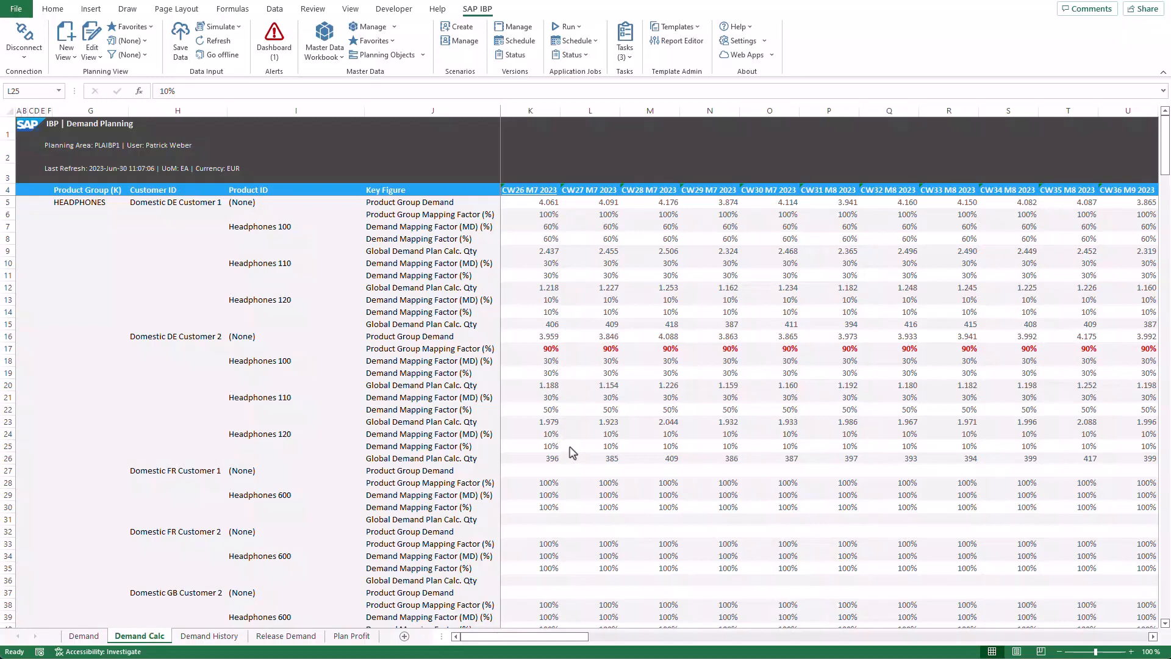
- Fill Domestic DE Customer 2's Headphones 120 mapping factor row with 20% from CW26 onward
left_click(590, 447)
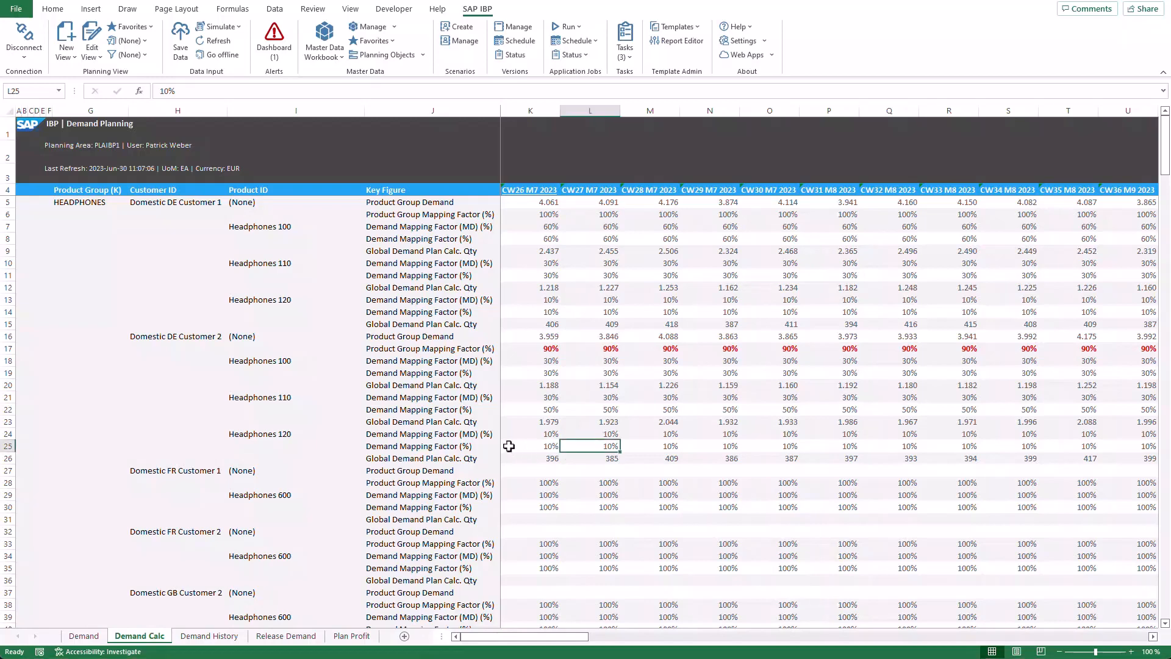
left_click(530, 446)
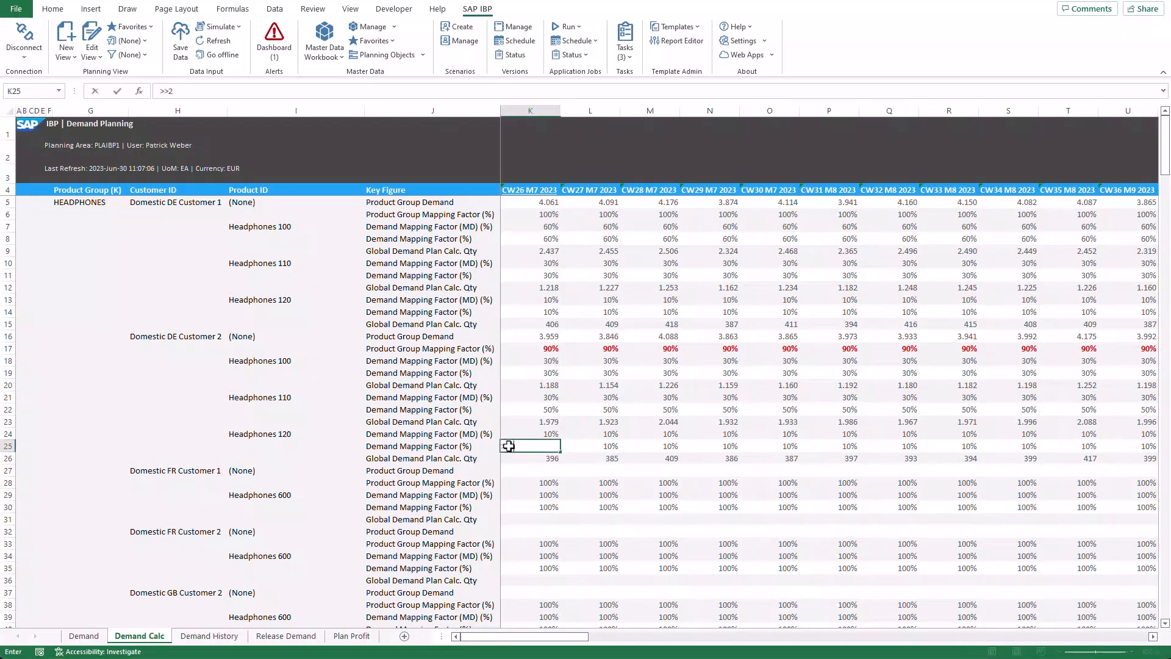
type("20%")
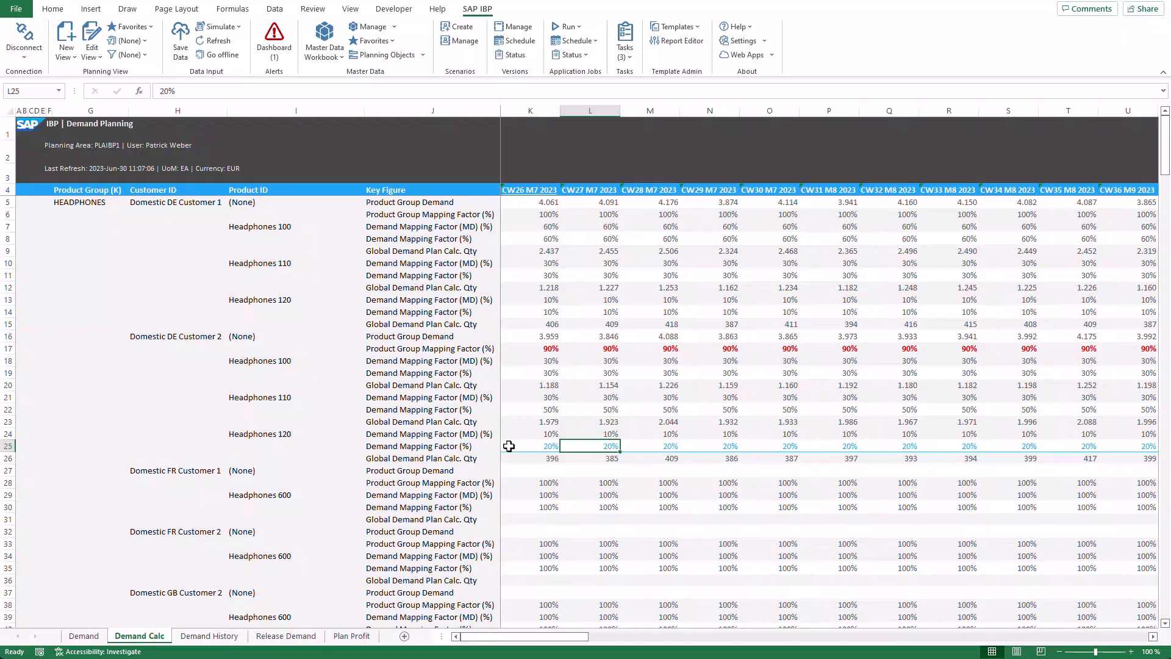
mouse_move(517, 402)
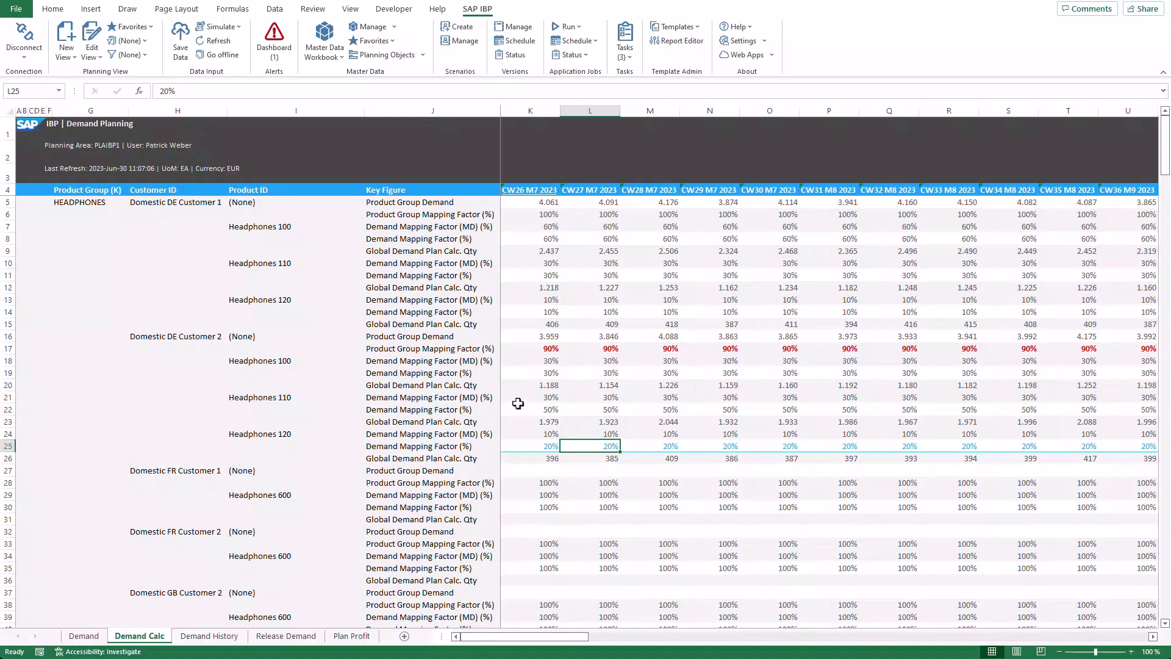
- Fill the Headphones 100 mapping factor row with 40% using >>40 from CW26
left_click(529, 374)
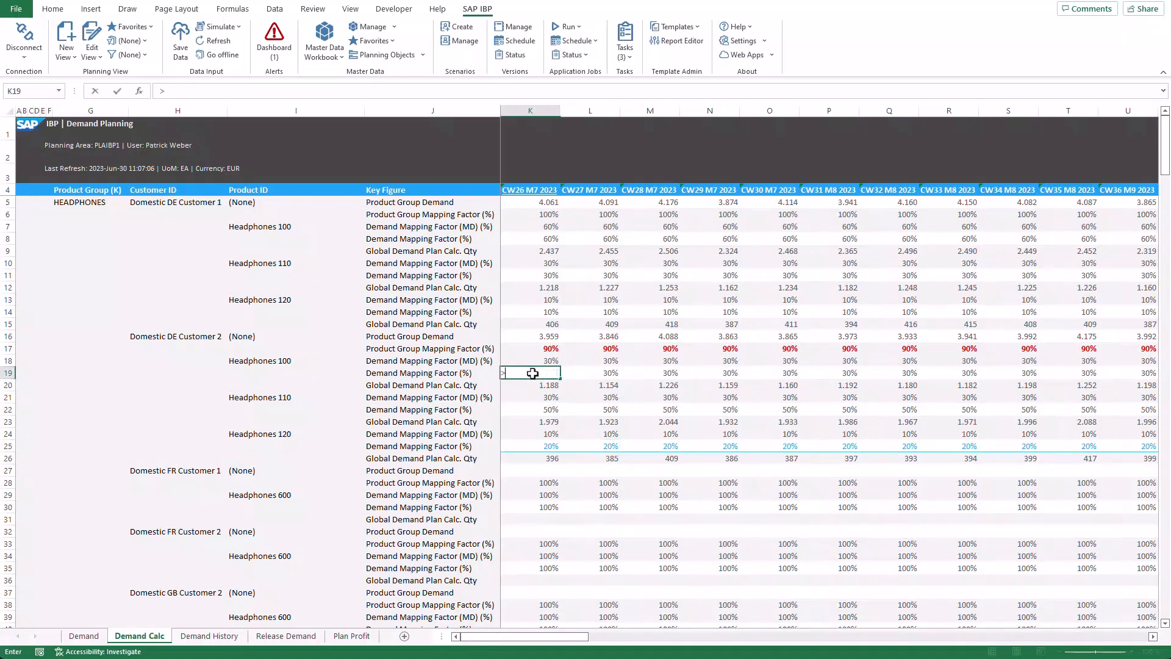
type(">>40")
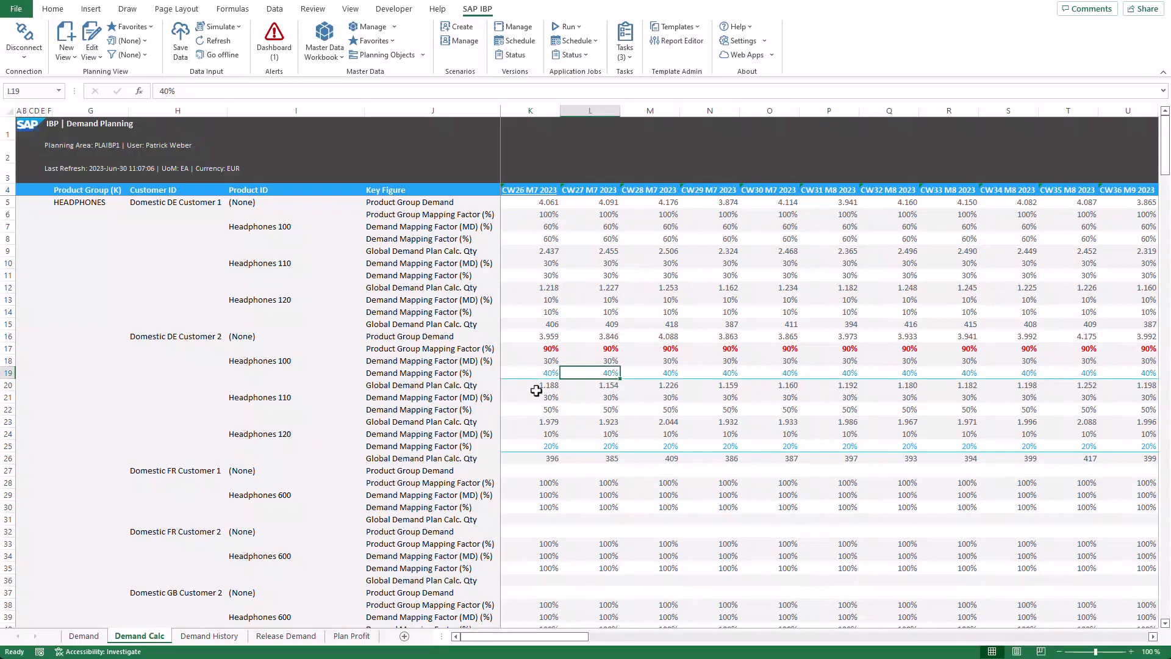
left_click(541, 446)
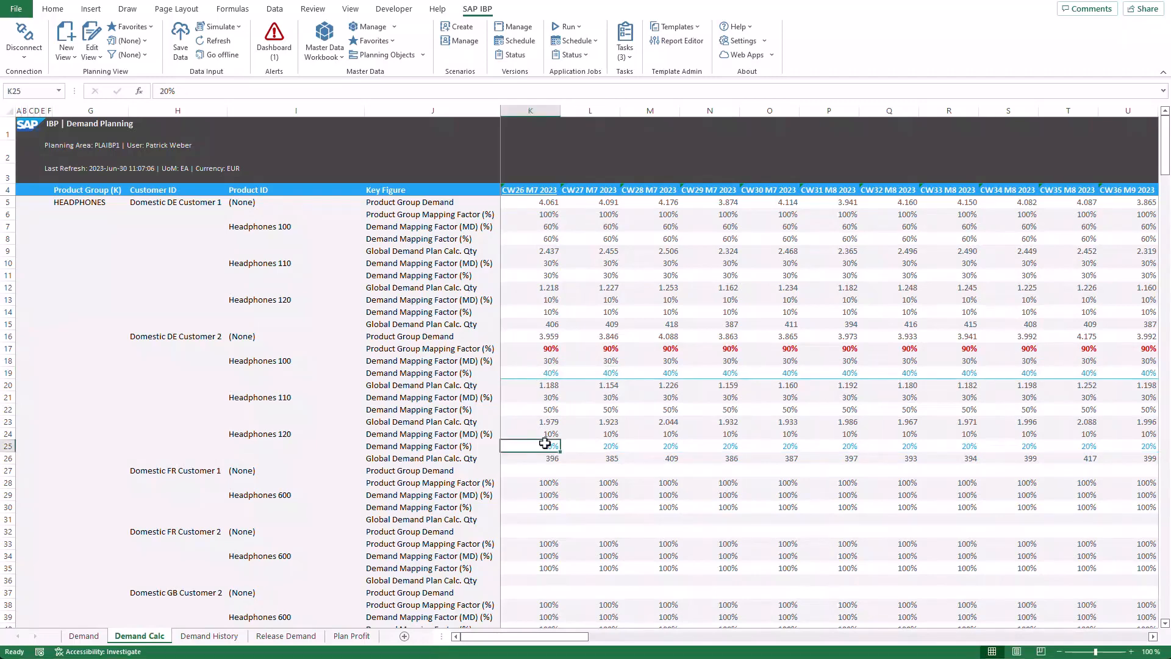
- Reset Headphones 120 mapping factors K25:U25 back to 10% and start Save Data
left_click_drag(530, 446, 590, 447)
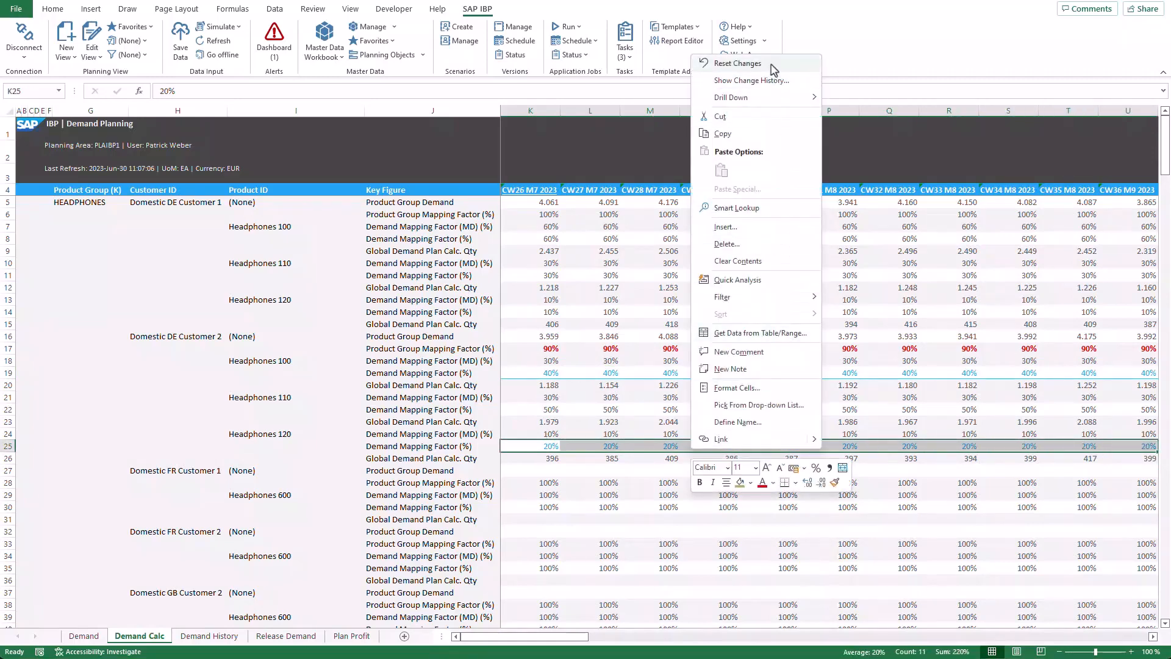
left_click(738, 63)
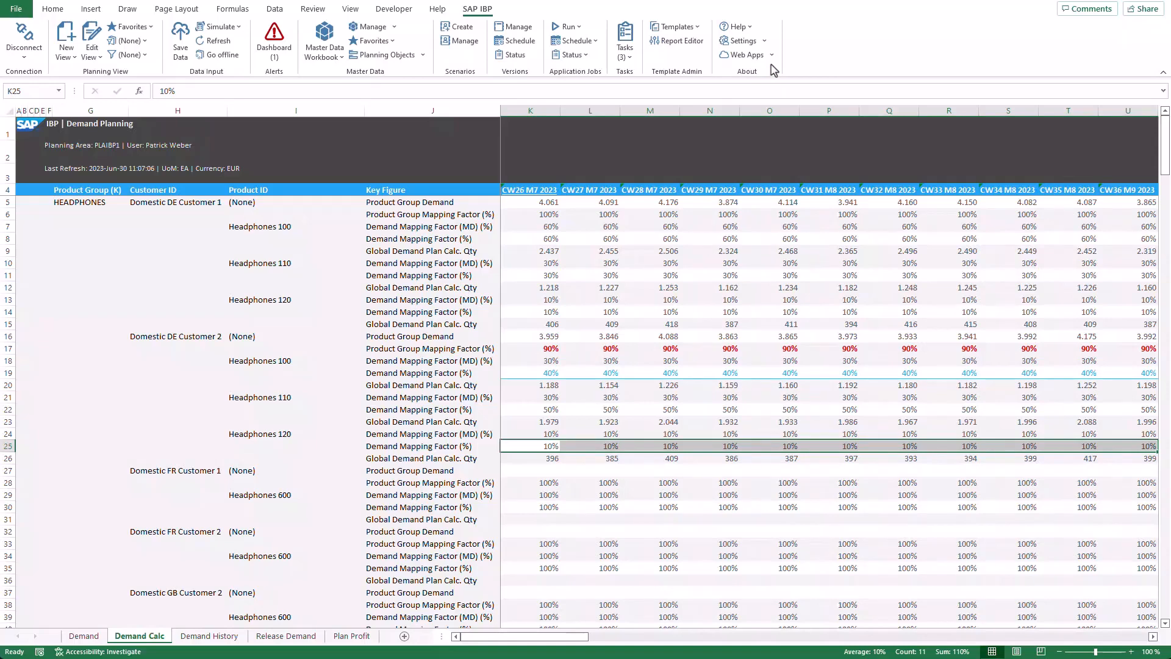
mouse_move(691, 77)
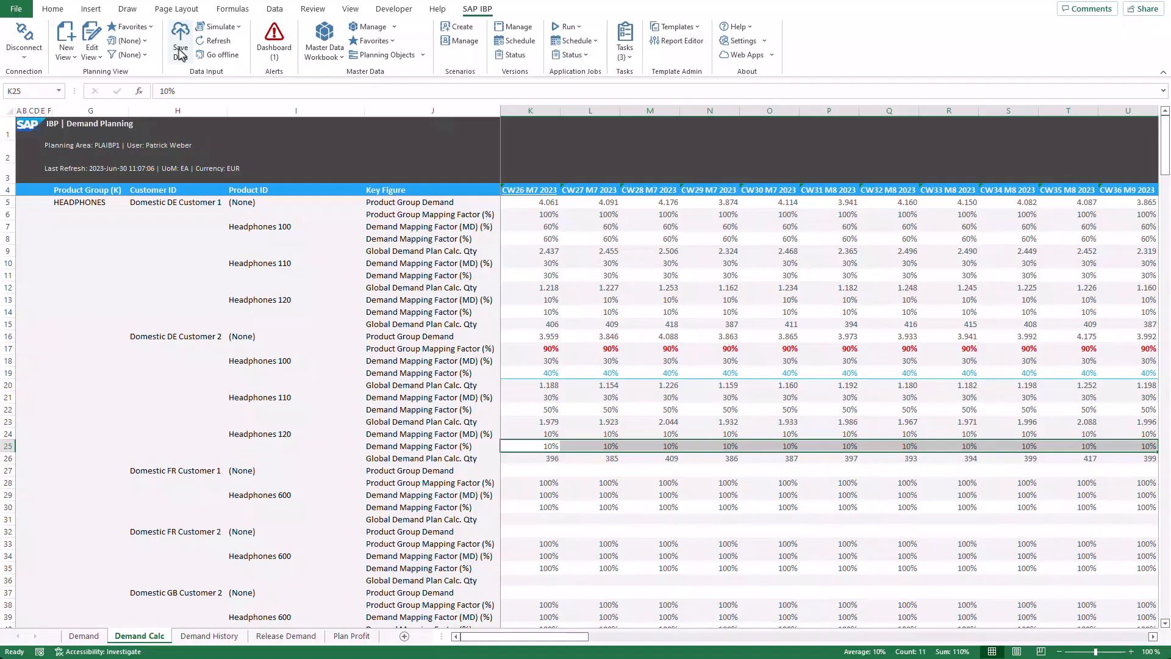
left_click(178, 46)
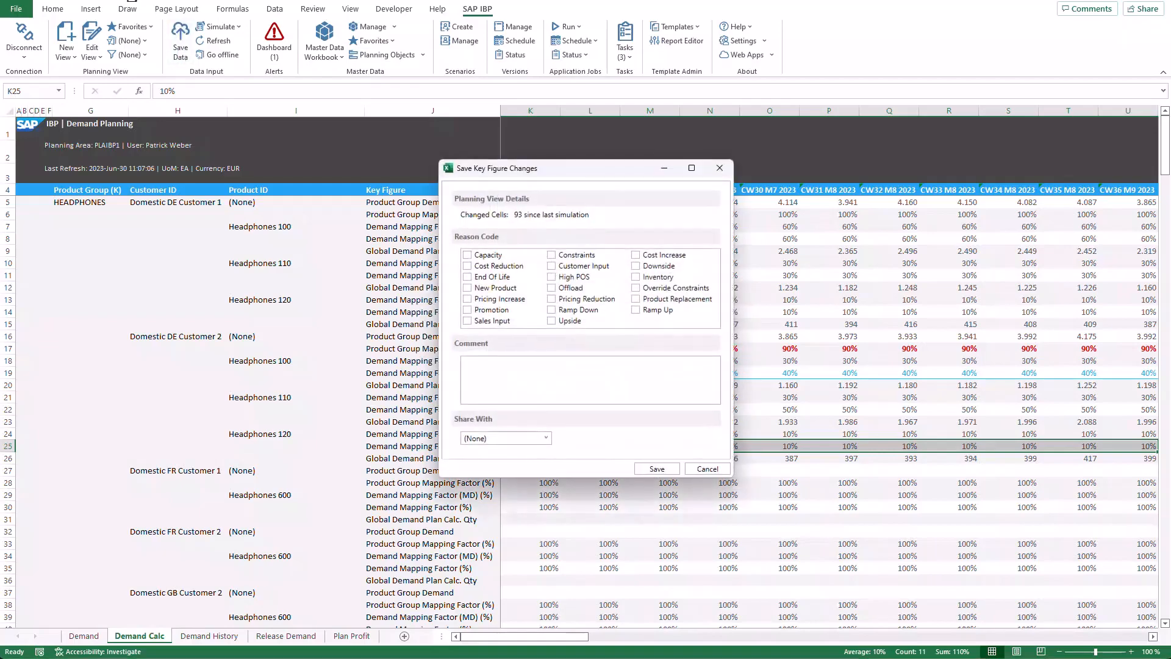